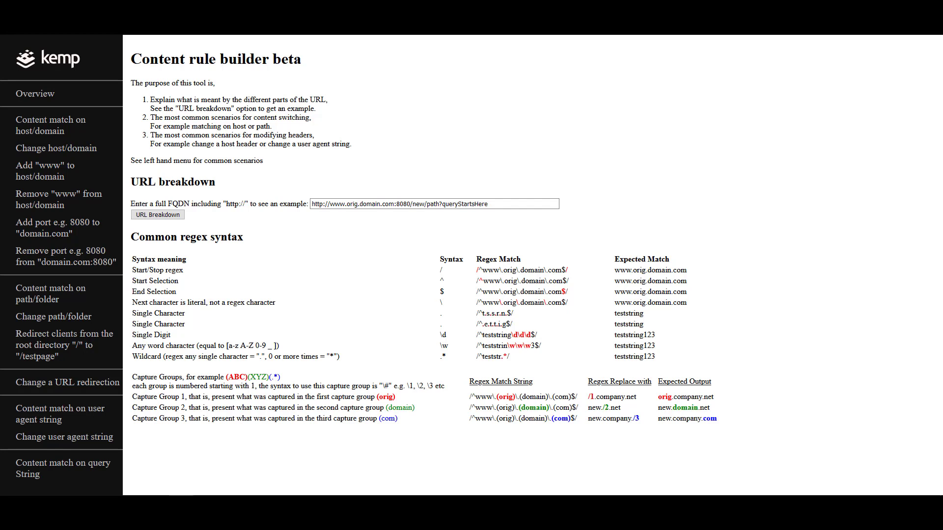
- Scroll the builder page down to the 'Change the root of a path/folder' rule form
scroll(down, 3)
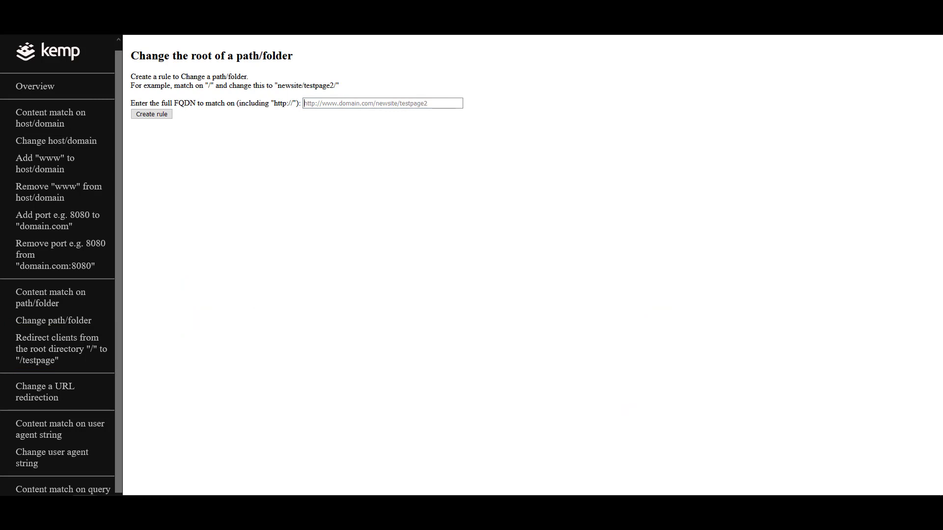
text(http://www.example)
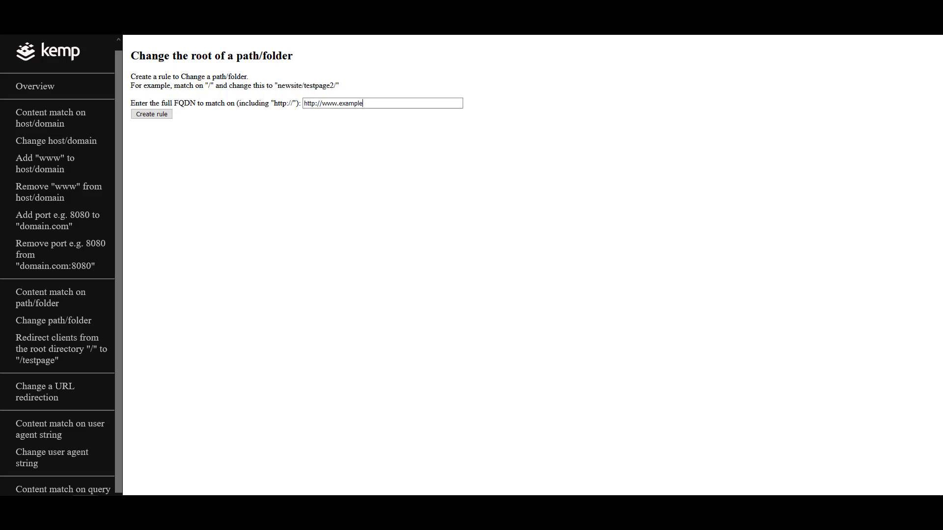
click(150, 113)
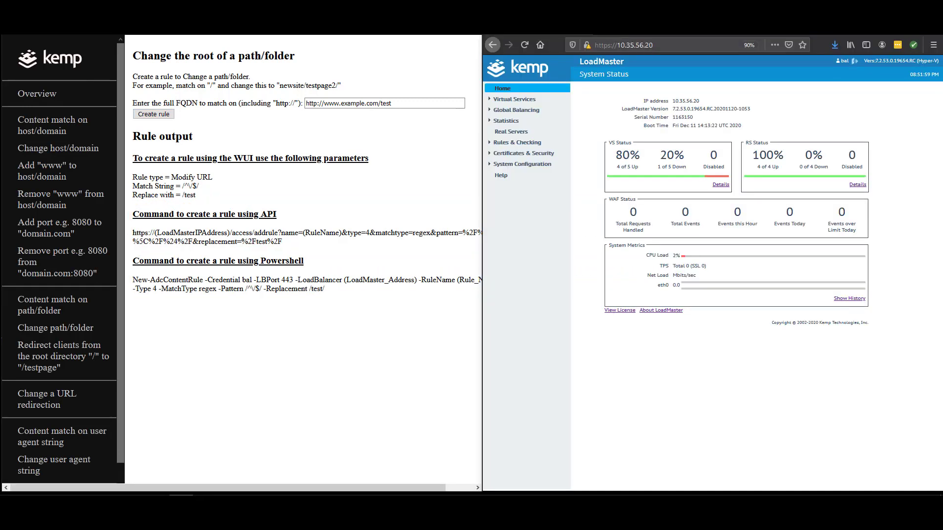
- Under Rules & Checking > Content Rules, add Modify URL rule 'example' matching /^\/$/ rewriting to /test
click(517, 143)
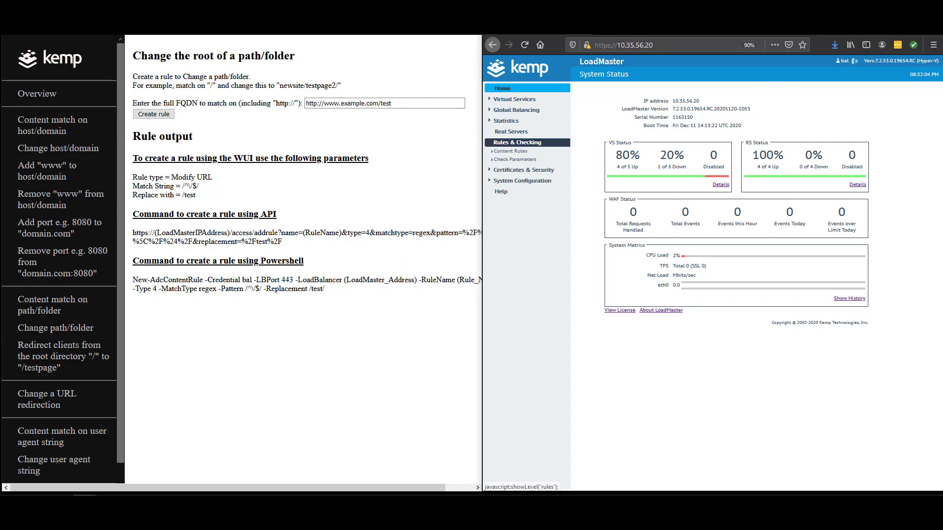
click(510, 151)
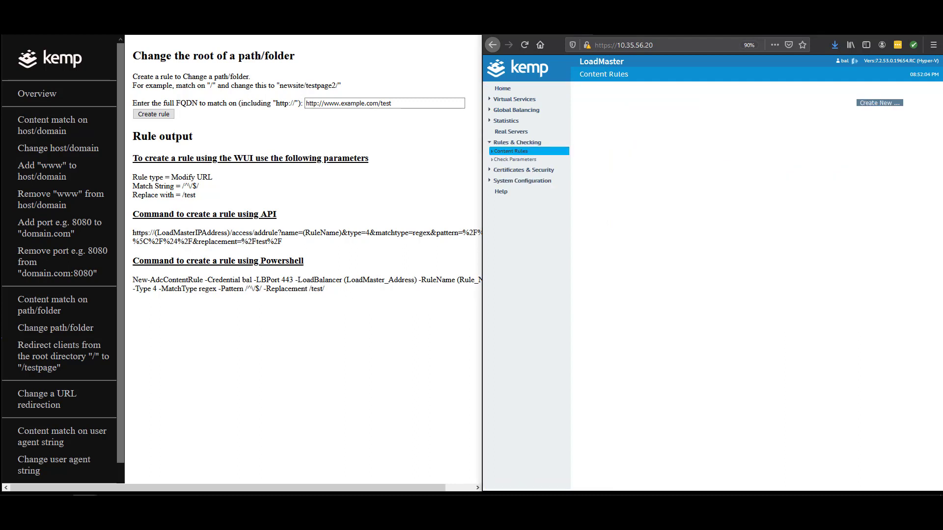
click(878, 102)
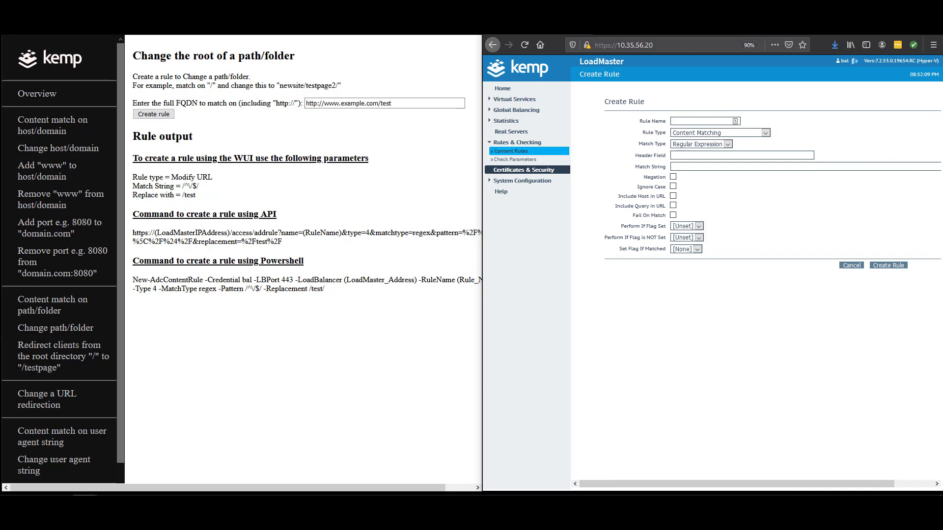
text(example)
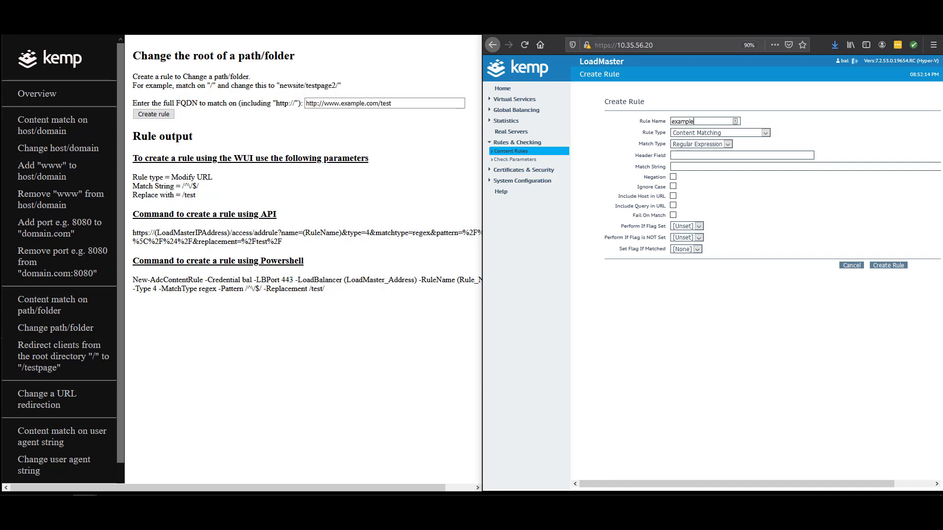
double_click(191, 177)
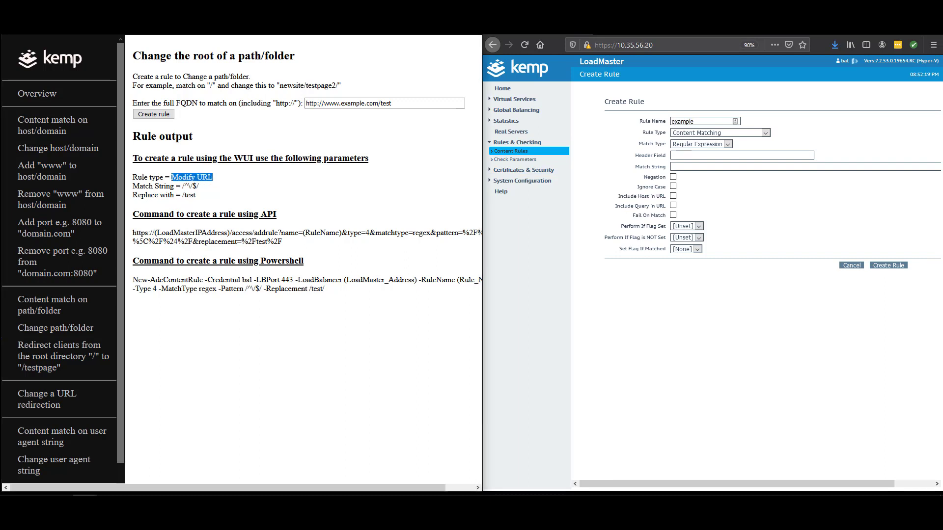
click(718, 132)
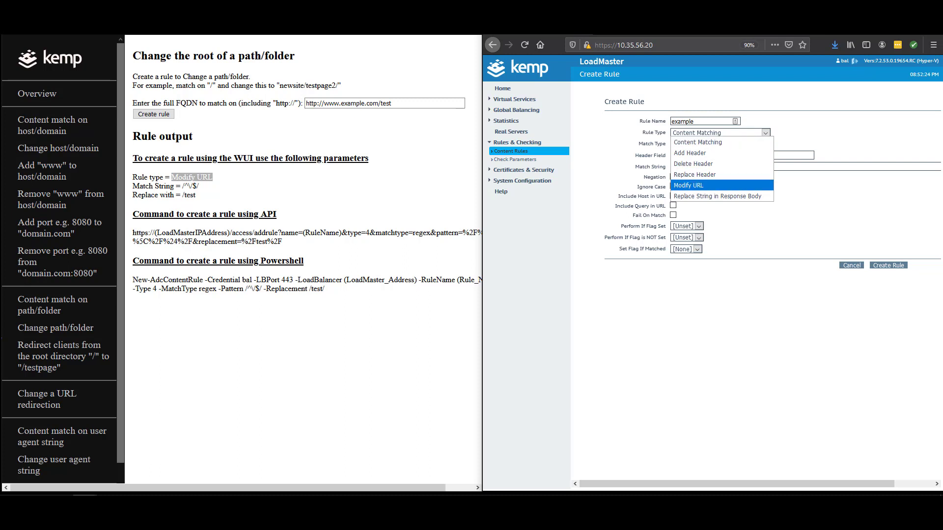
click(687, 185)
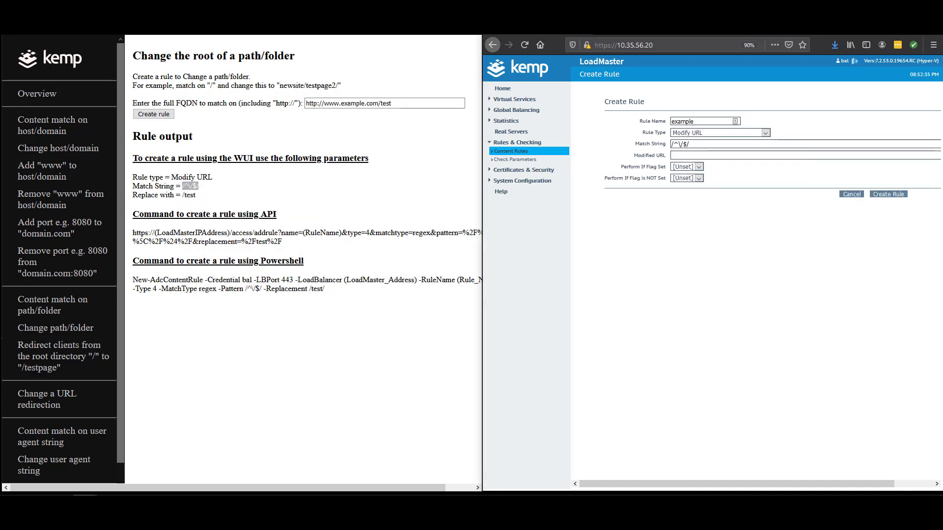
right_click(189, 195)
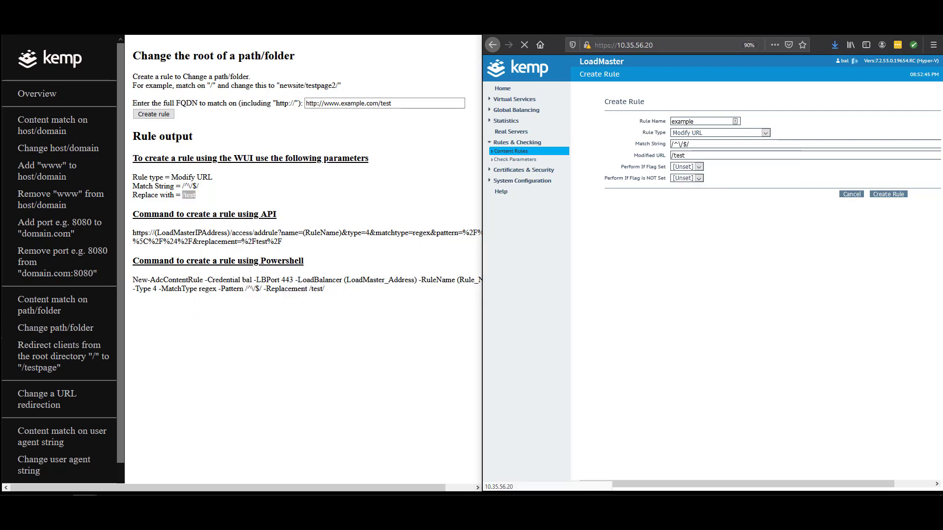
click(887, 193)
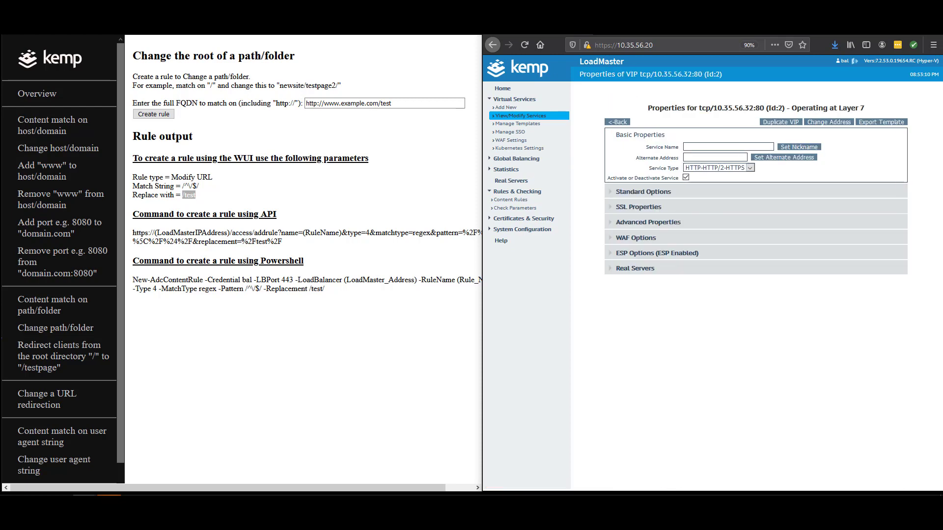
- Expand Advanced Properties of the 10.35.56.32:80 virtual service
click(647, 222)
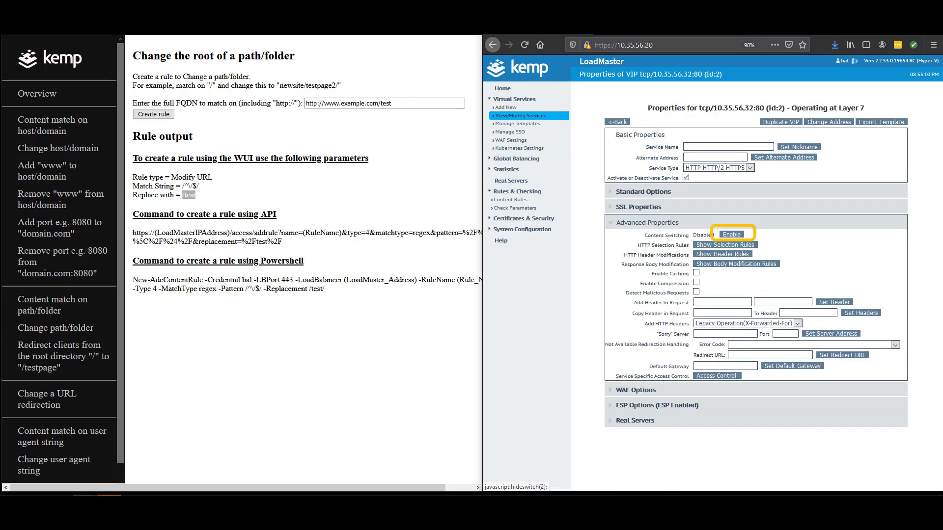
click(730, 233)
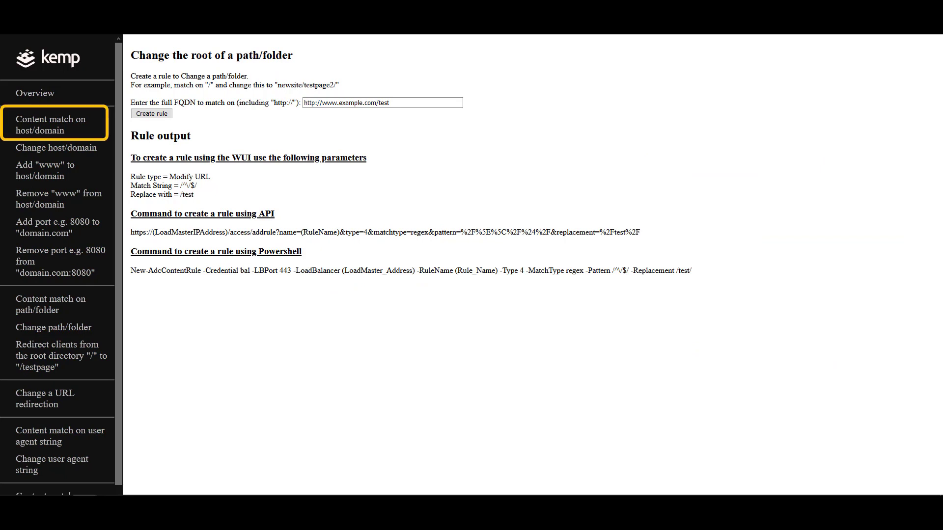
click(50, 125)
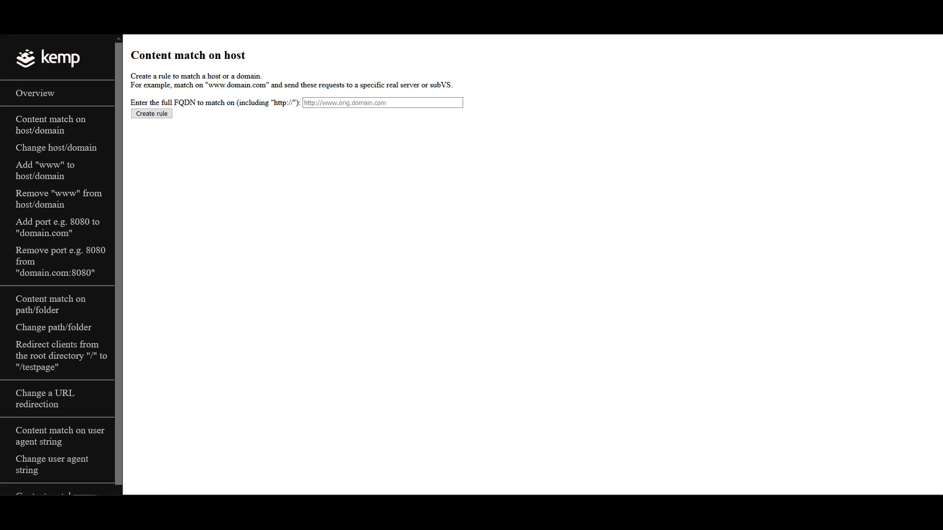
text(http://www)
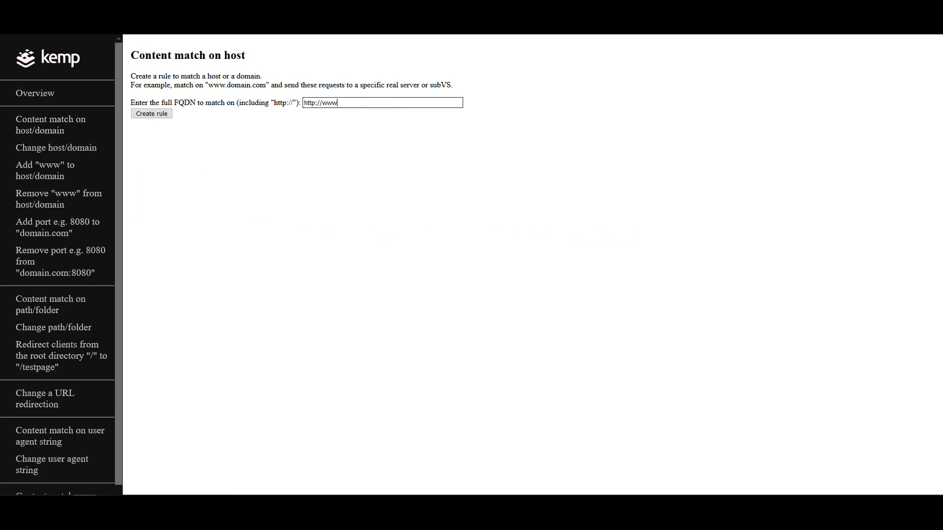
text(.demo.com)
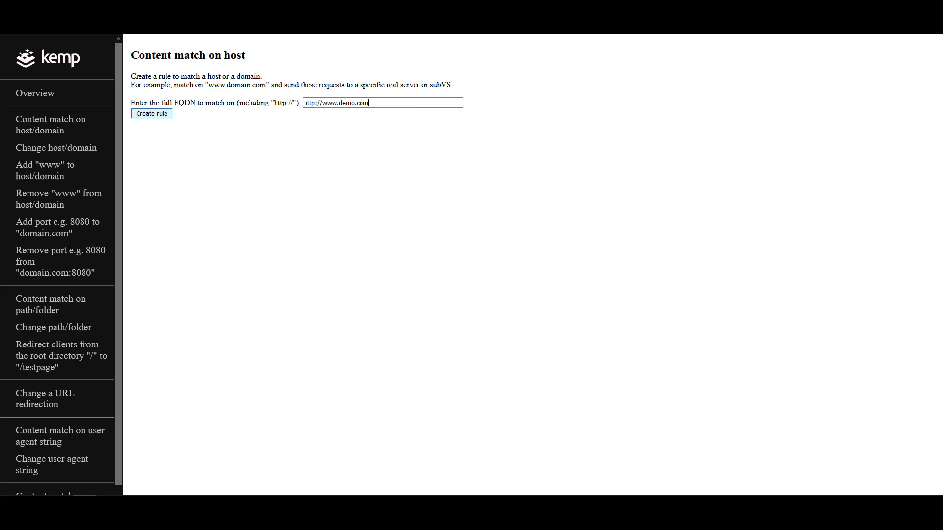
click(151, 114)
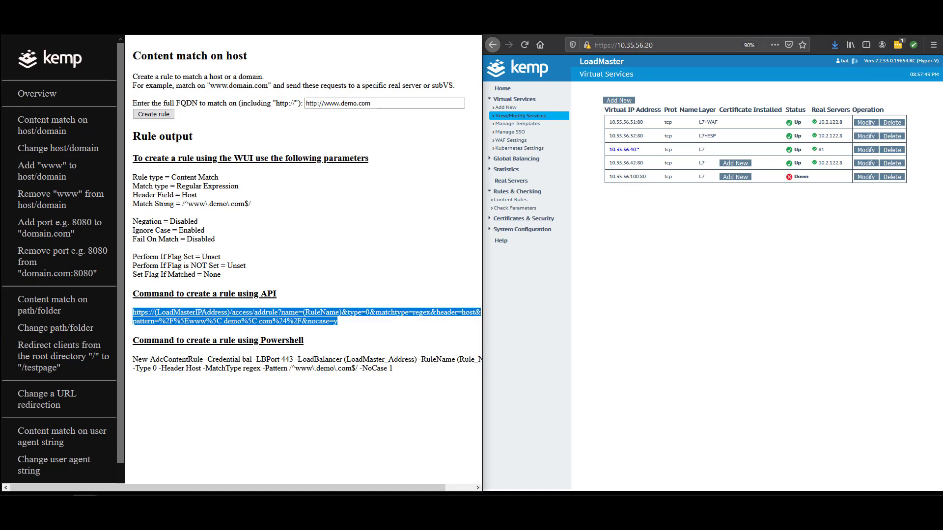
- Copy the demo rule's API command and reopen the 10.35.56.32:80 service settings
right_click(685, 45)
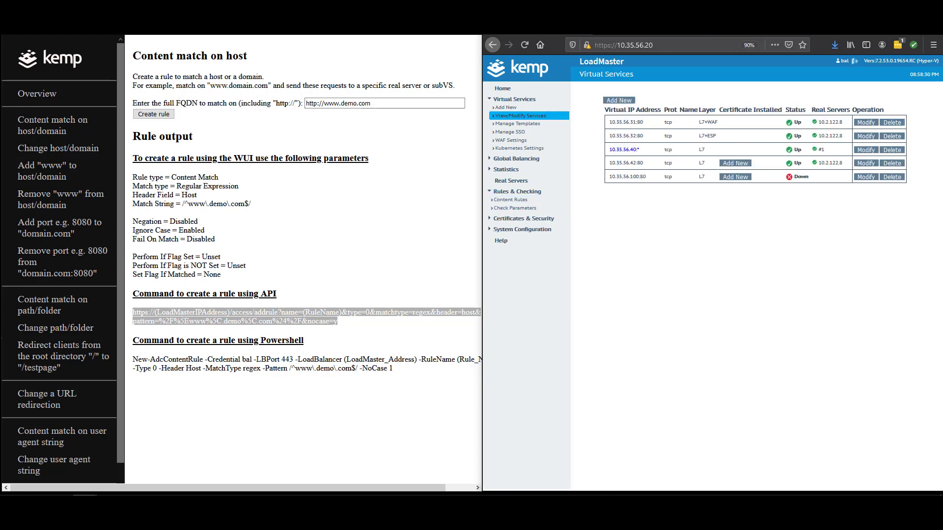
click(865, 136)
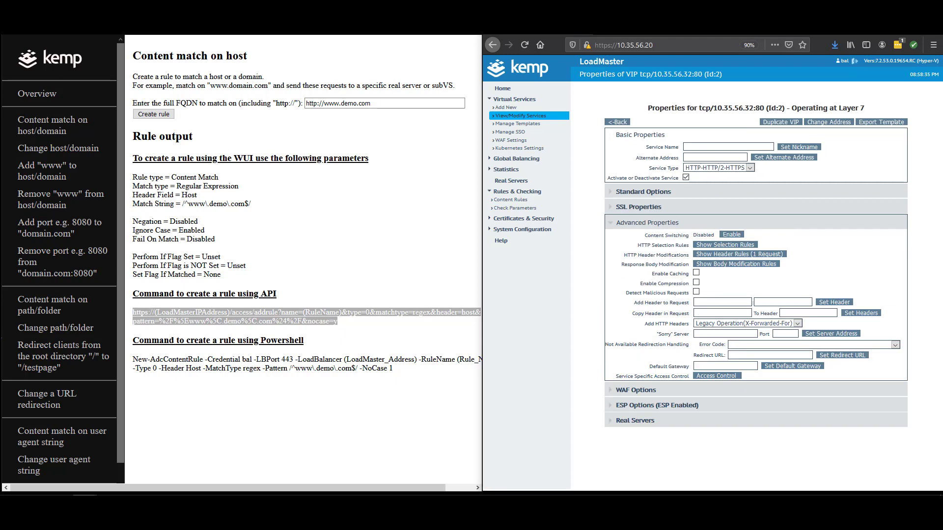
- Enable content switching and assign the demo rule to real server 10.2.122.8
click(732, 234)
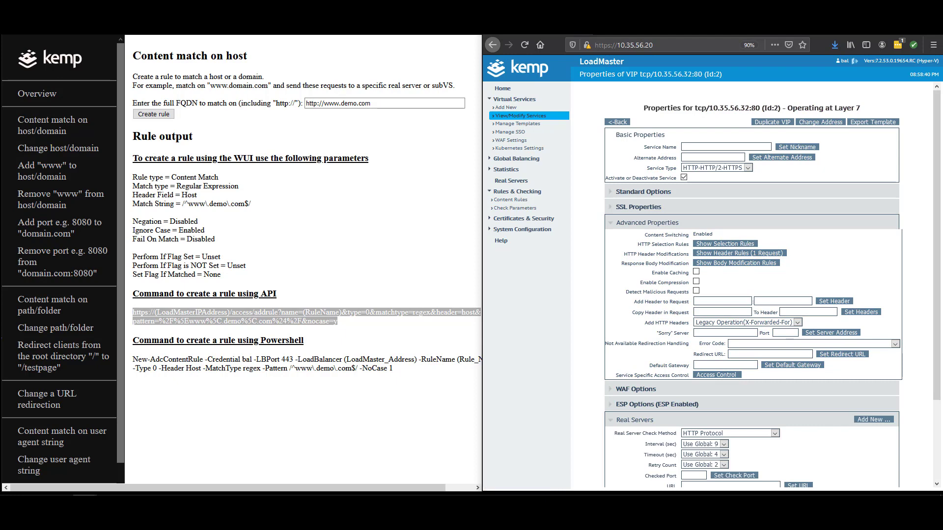
scroll(down, 3)
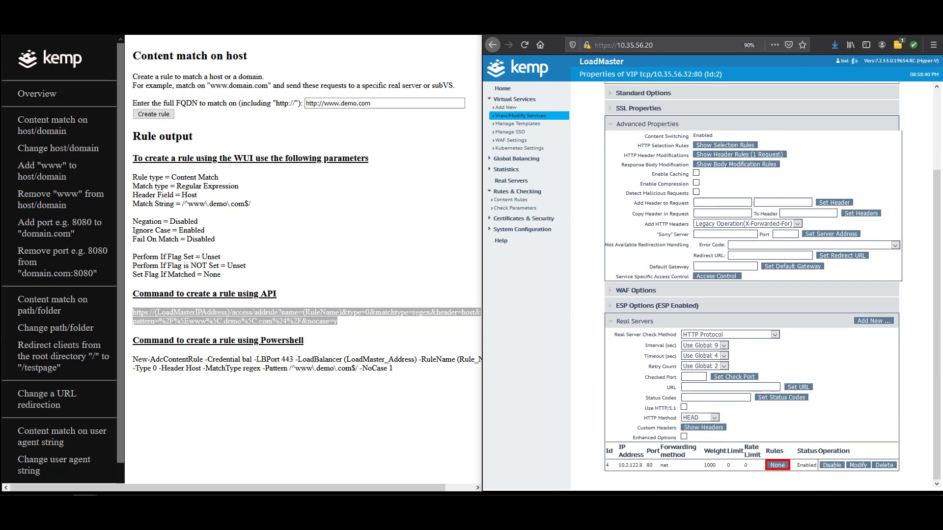
click(776, 465)
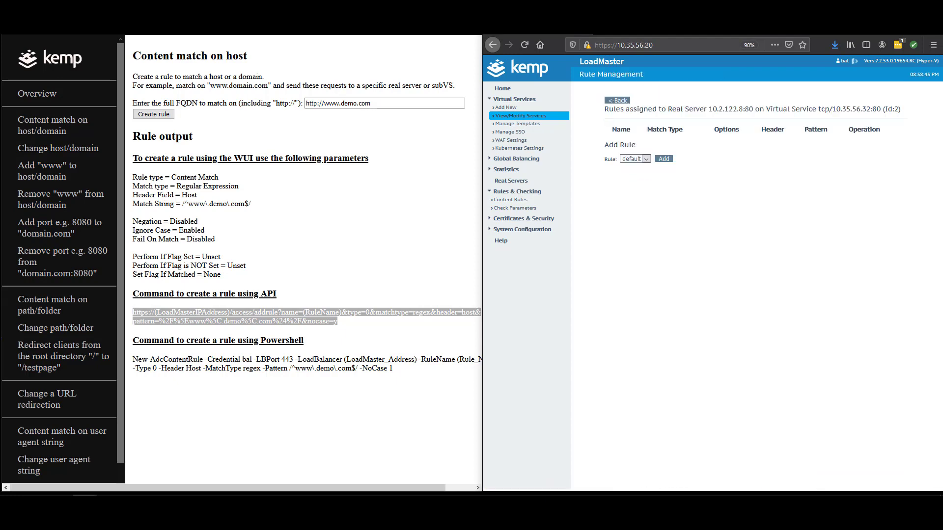
click(634, 159)
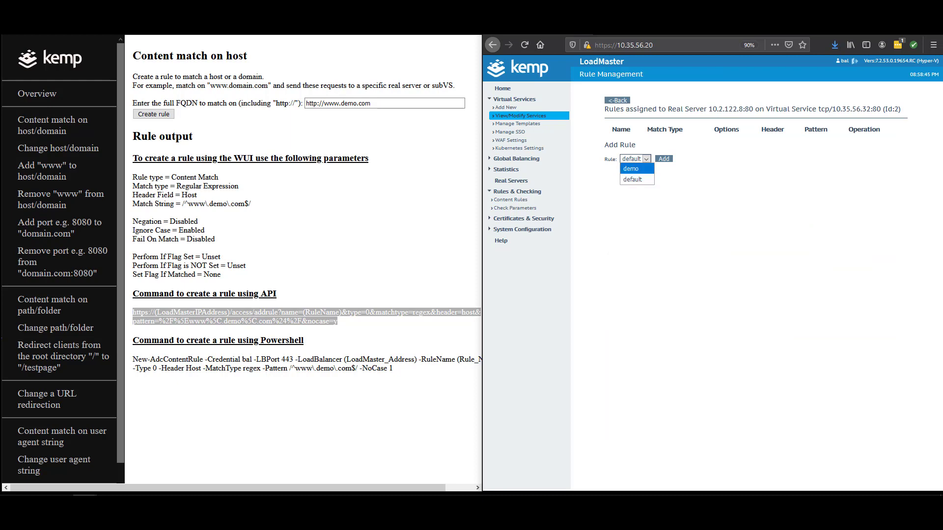
click(630, 168)
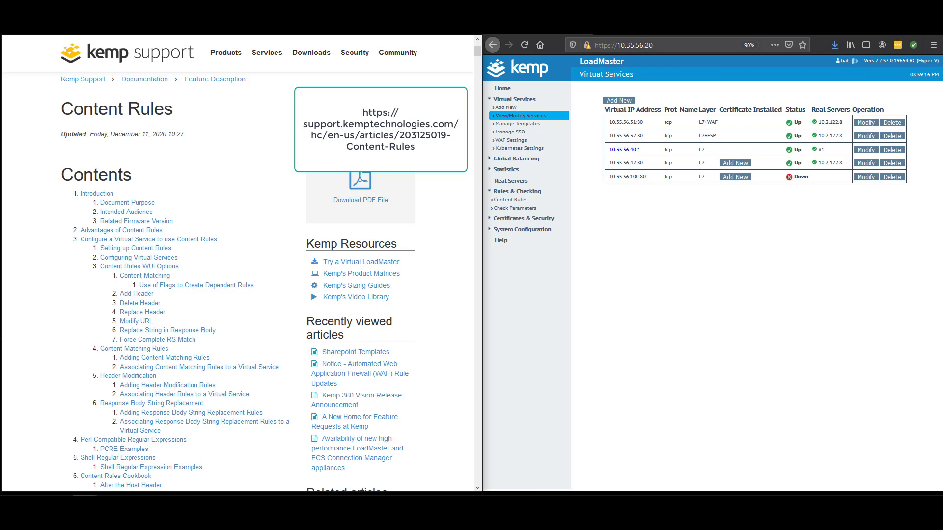
- Scroll the Content Rules article down to the Content Rules Cookbook entries
scroll(down, 3)
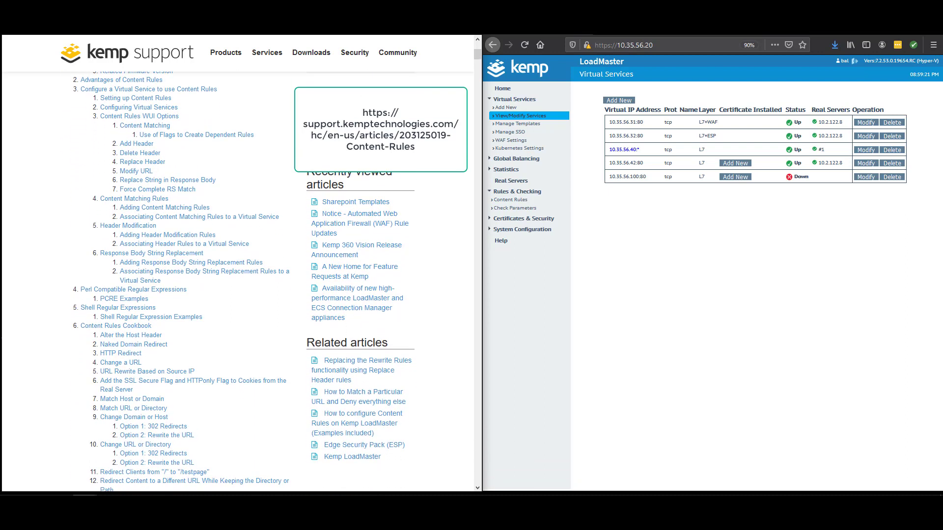
scroll(down, 3)
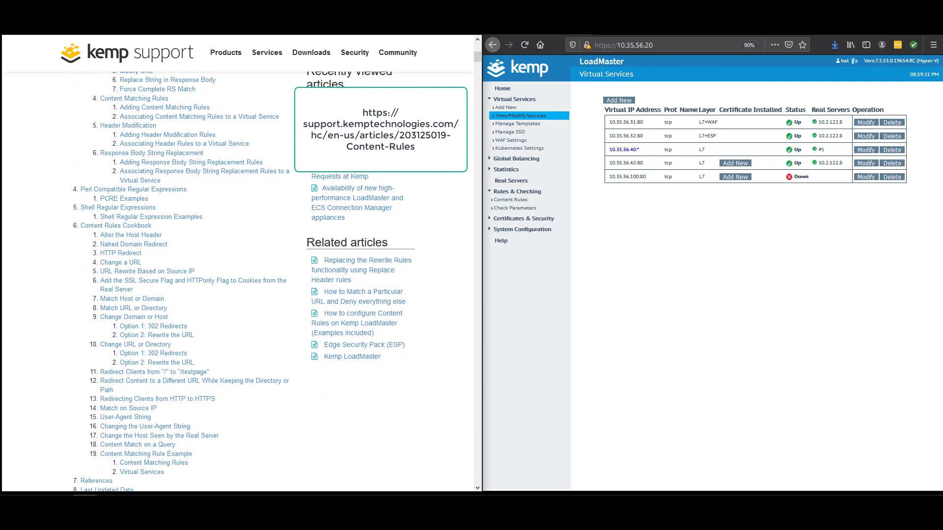
scroll(down, 3)
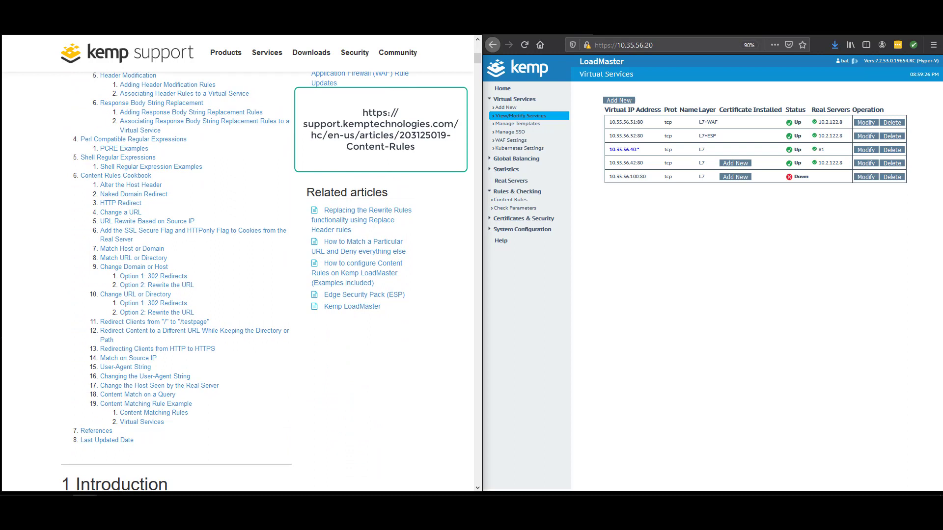